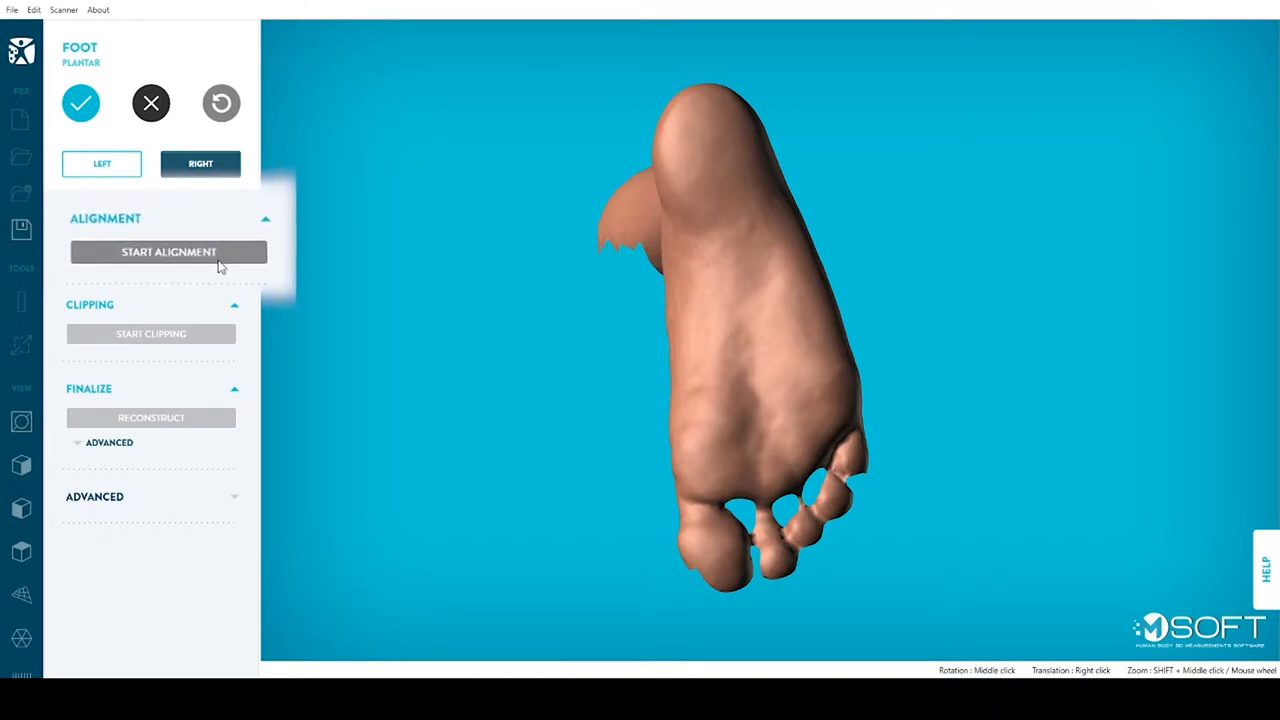
# Start alignment on the RIGHT scan, mark the plantar heel point and align to the three points.
pyautogui.click(168, 252)
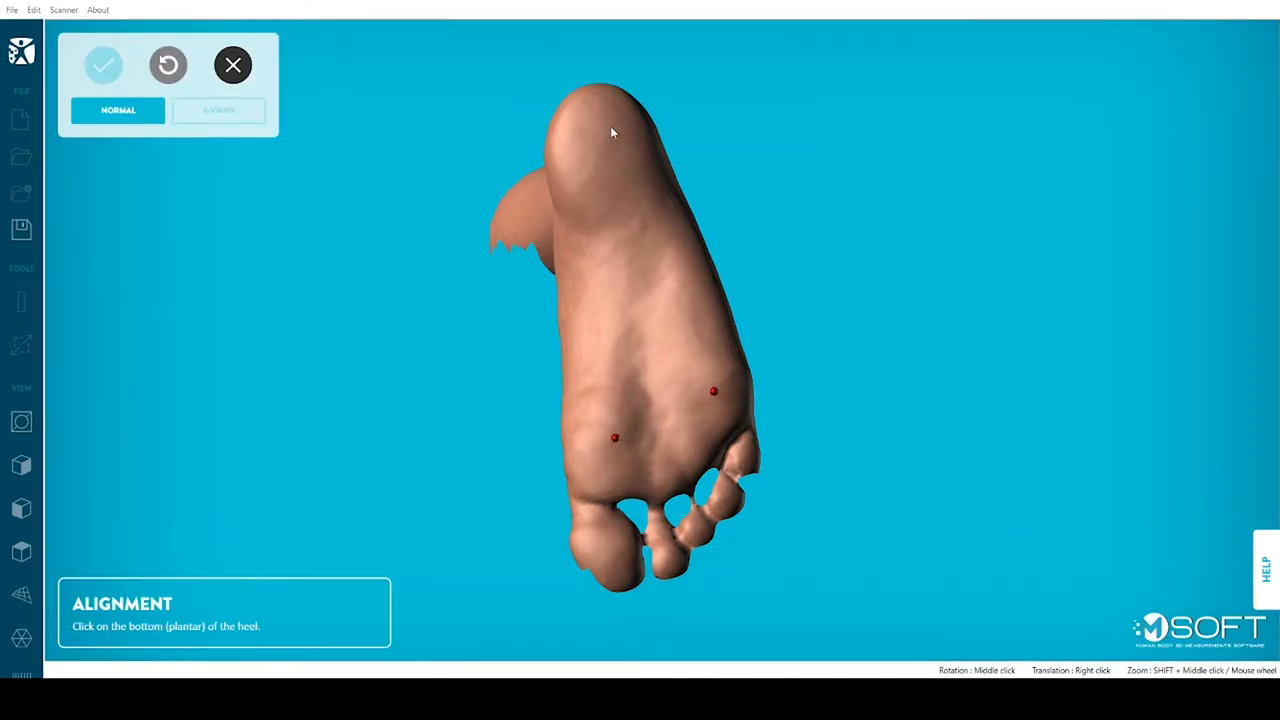
pyautogui.click(608, 130)
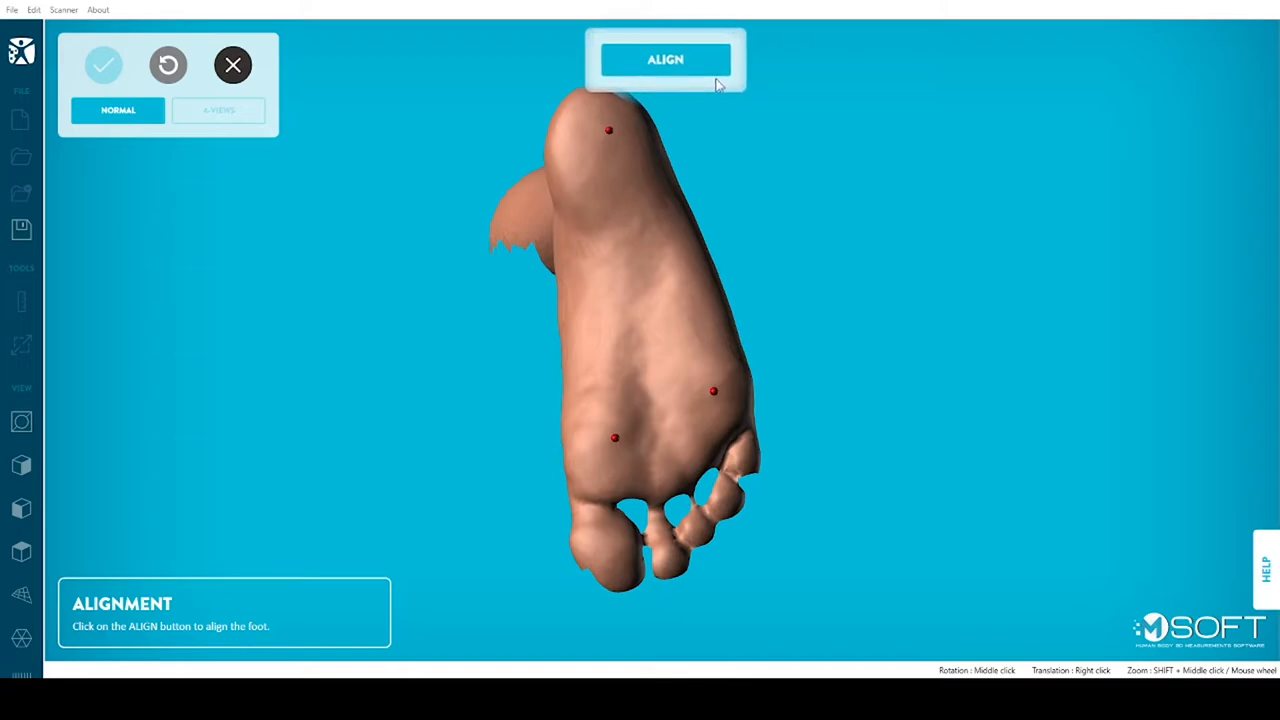
pyautogui.click(664, 60)
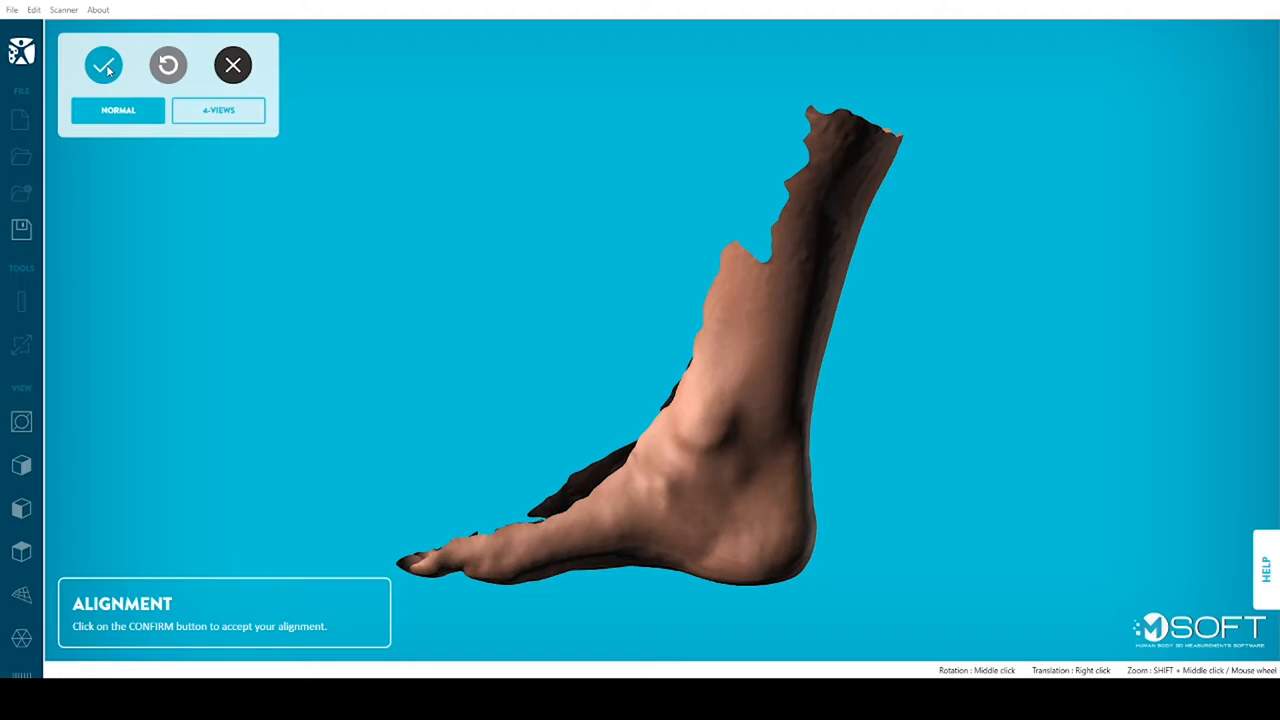
# Confirm the right foot alignment, then align the LEFT scan to its points and confirm it.
pyautogui.click(104, 64)
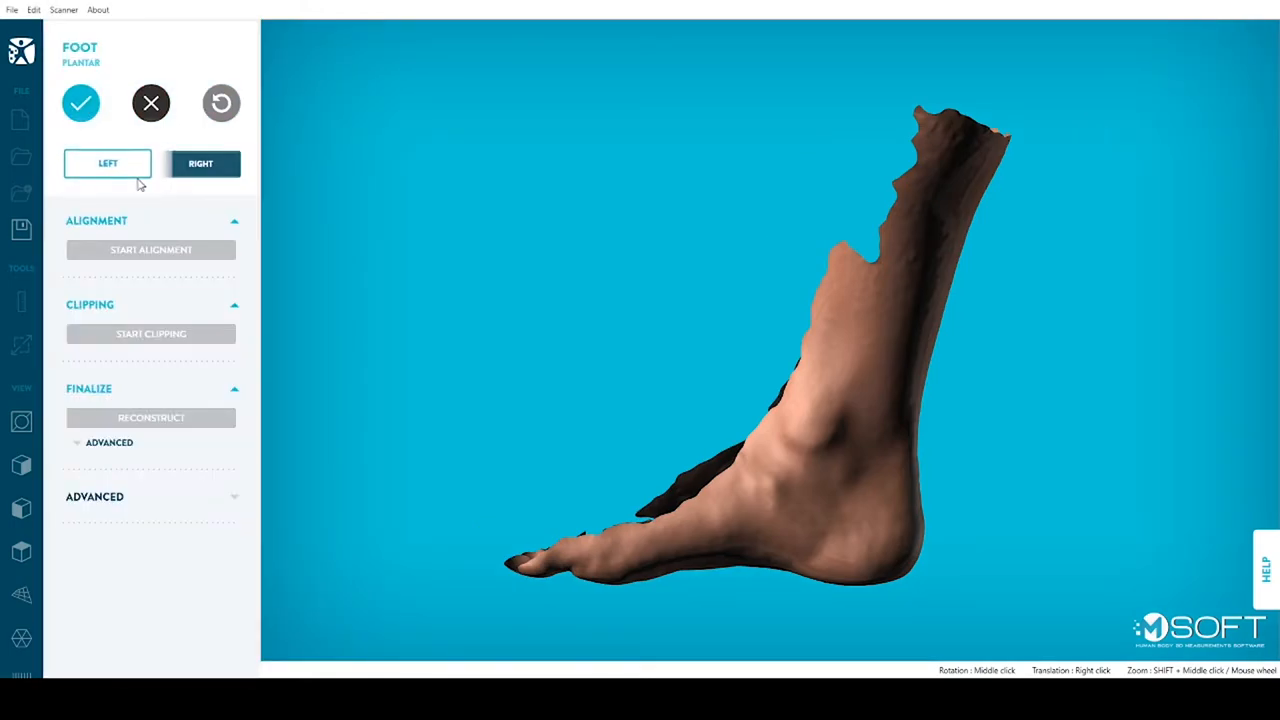
pyautogui.click(108, 162)
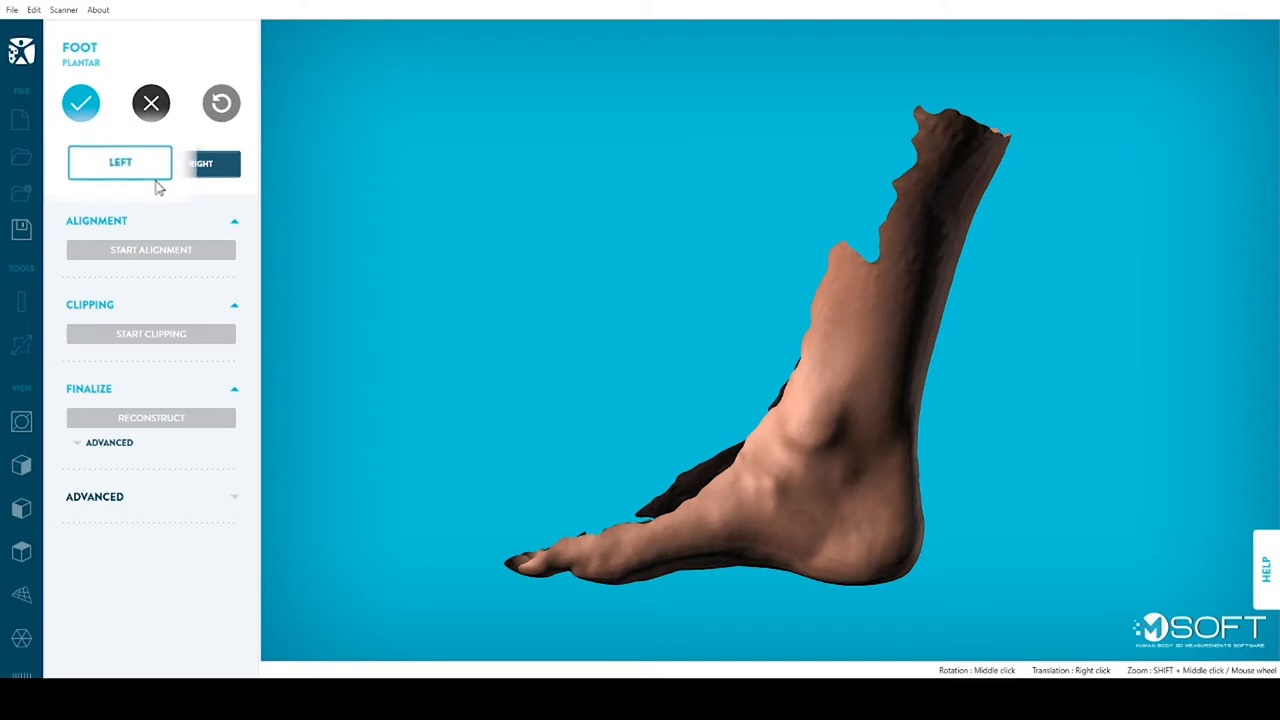
pyautogui.click(120, 160)
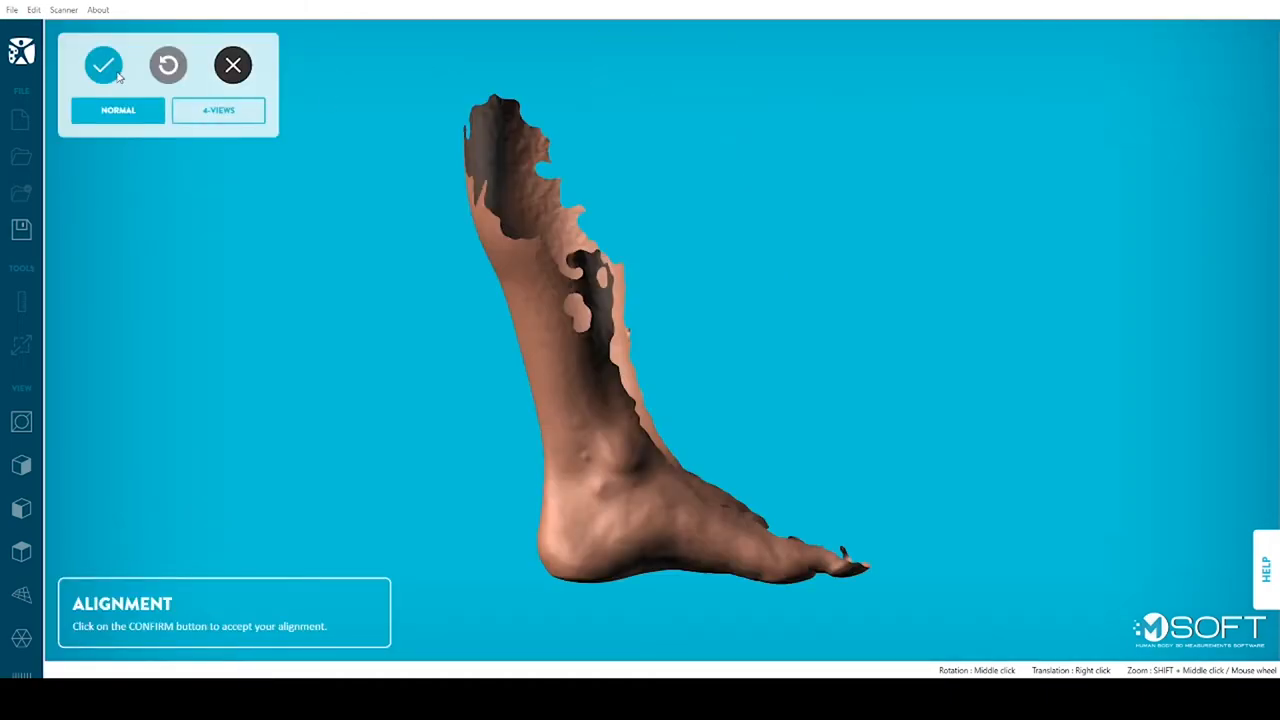
pyautogui.click(104, 64)
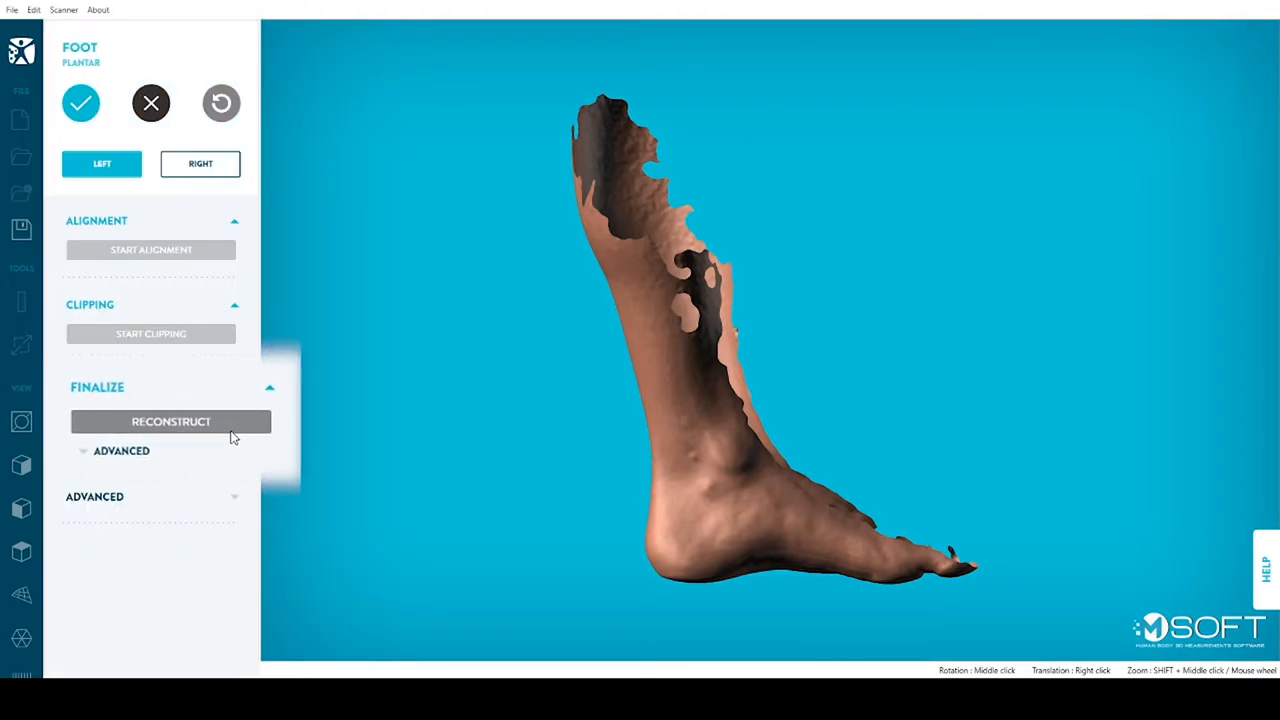
# Reconstruct the left foot into a solid model, then switch back to the RIGHT scan.
pyautogui.click(170, 420)
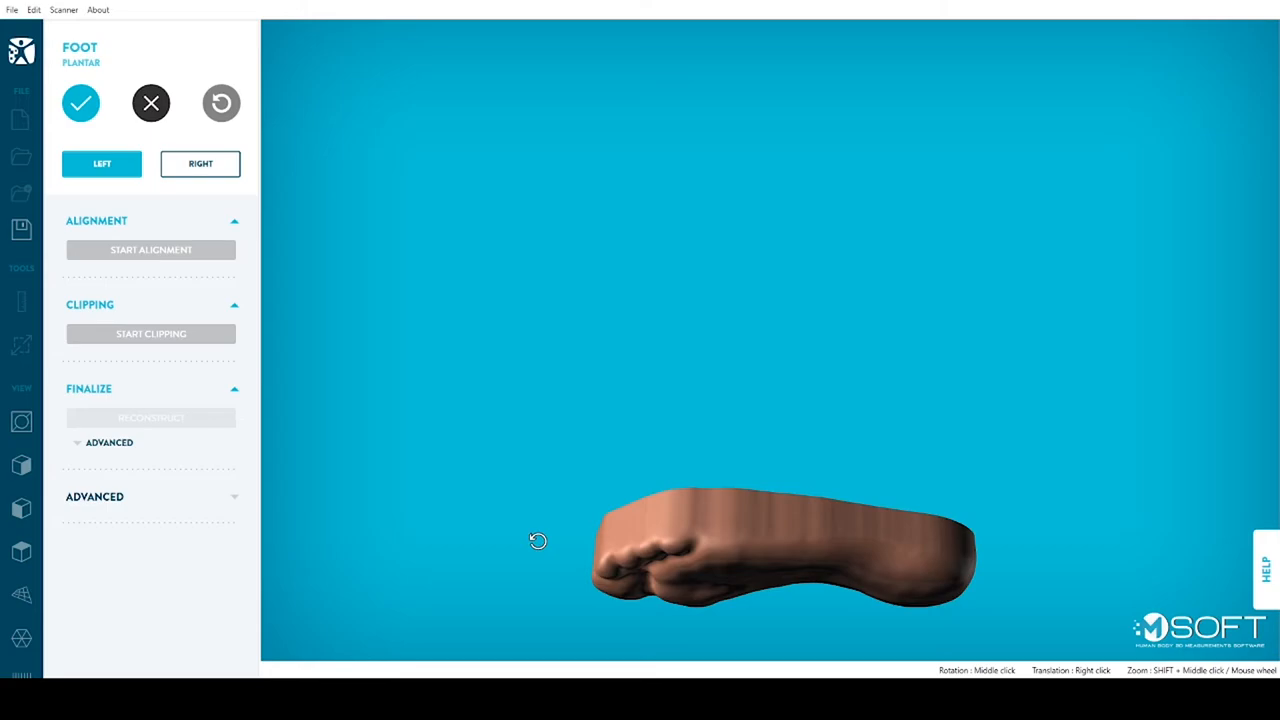
pyautogui.click(200, 164)
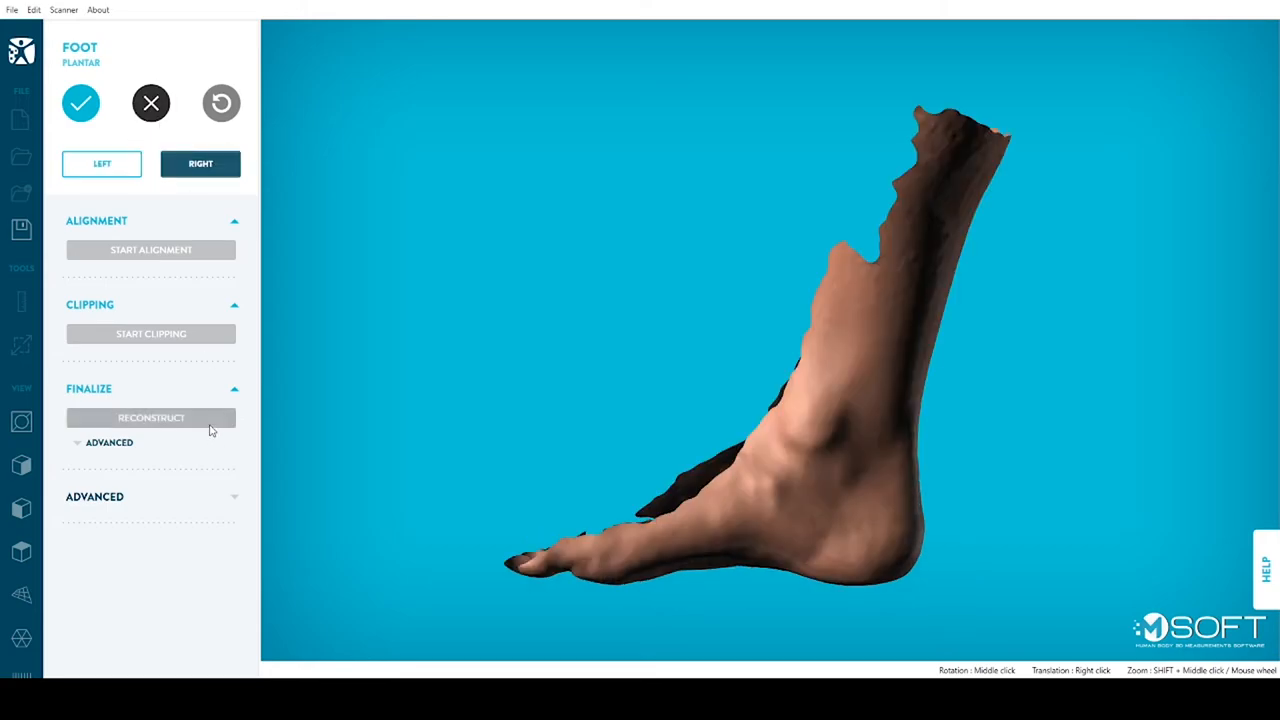
# Reconstruct the right foot, finish processing and answer Yes to spend tokens, showing both models with mm dimensions.
pyautogui.click(150, 418)
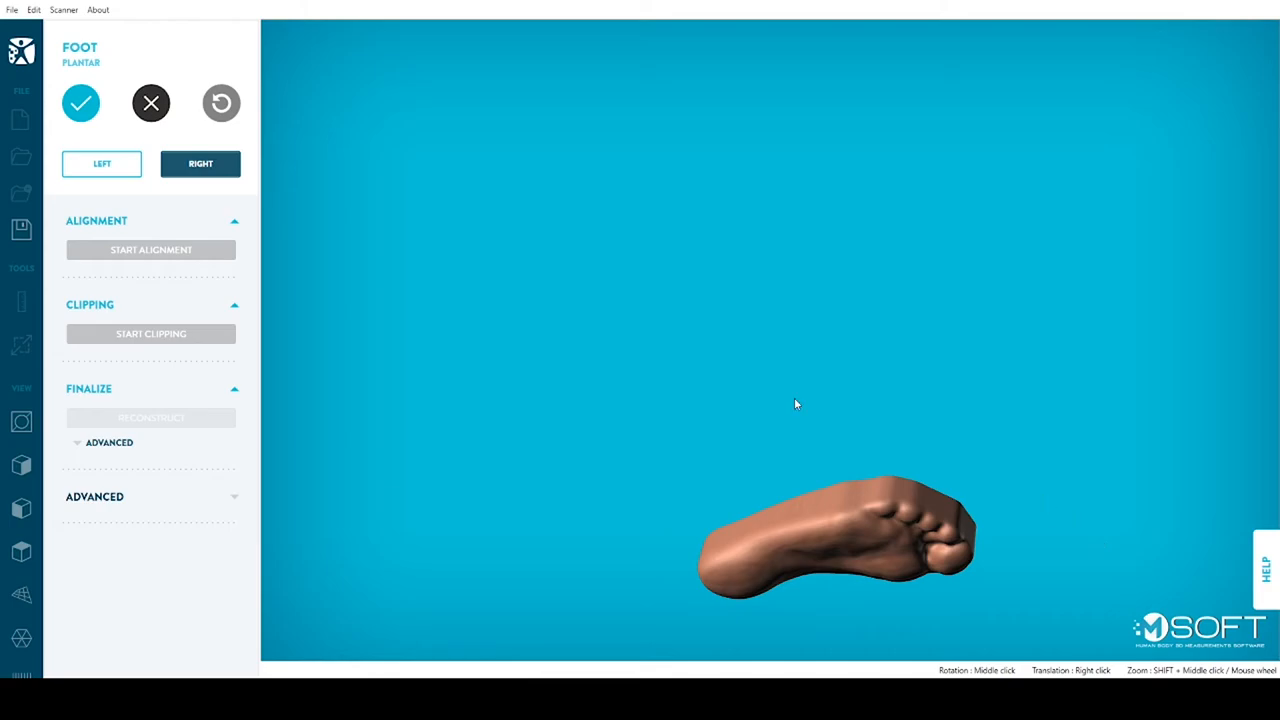
pyautogui.moveTo(434, 184)
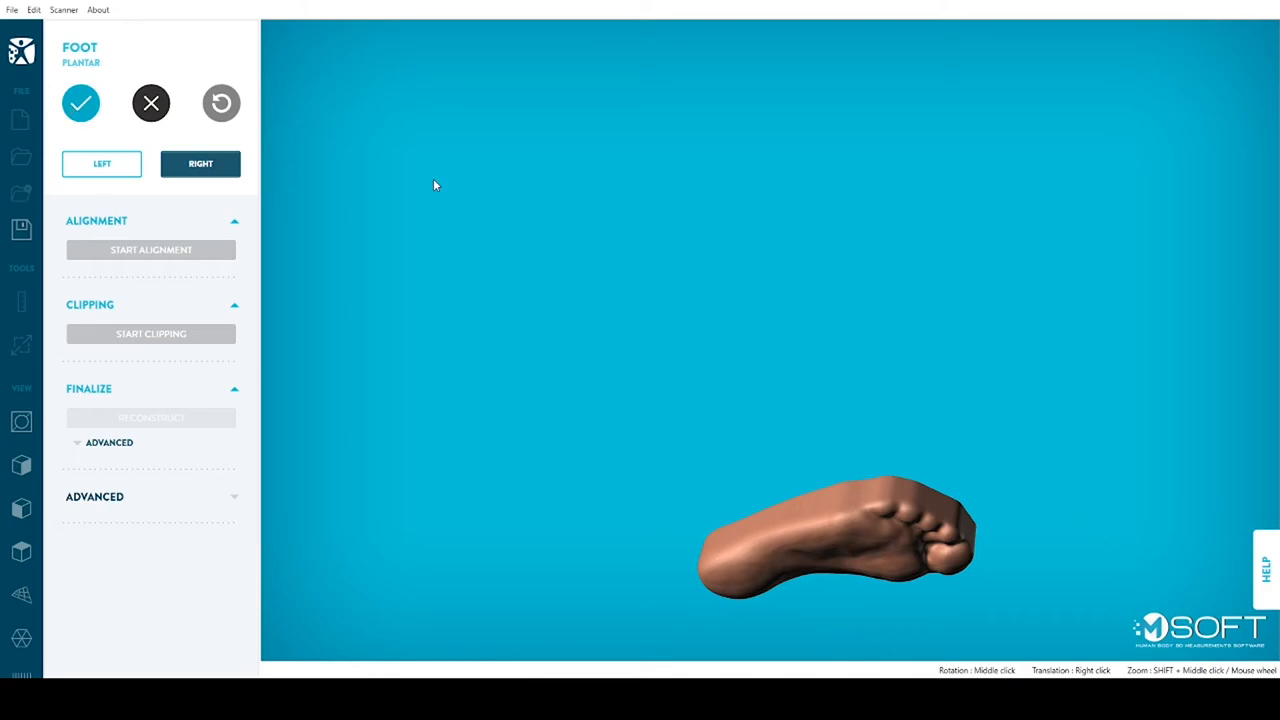
pyautogui.click(80, 104)
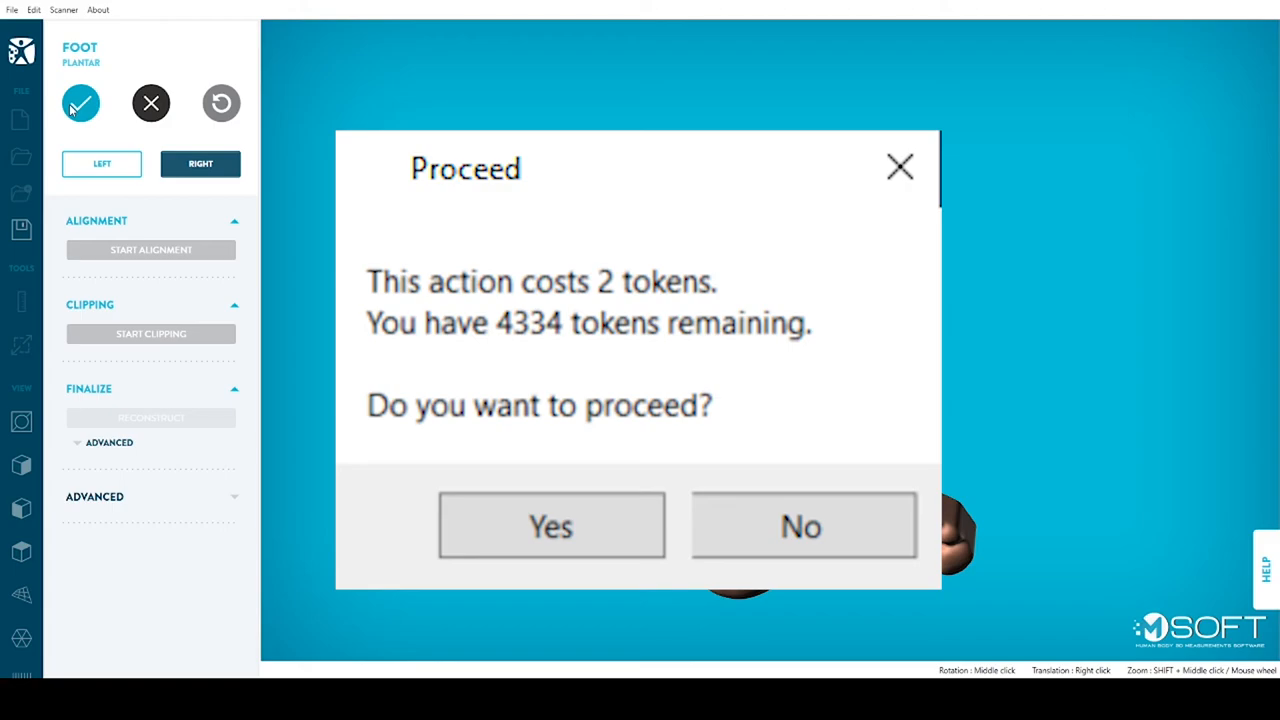
pyautogui.click(550, 524)
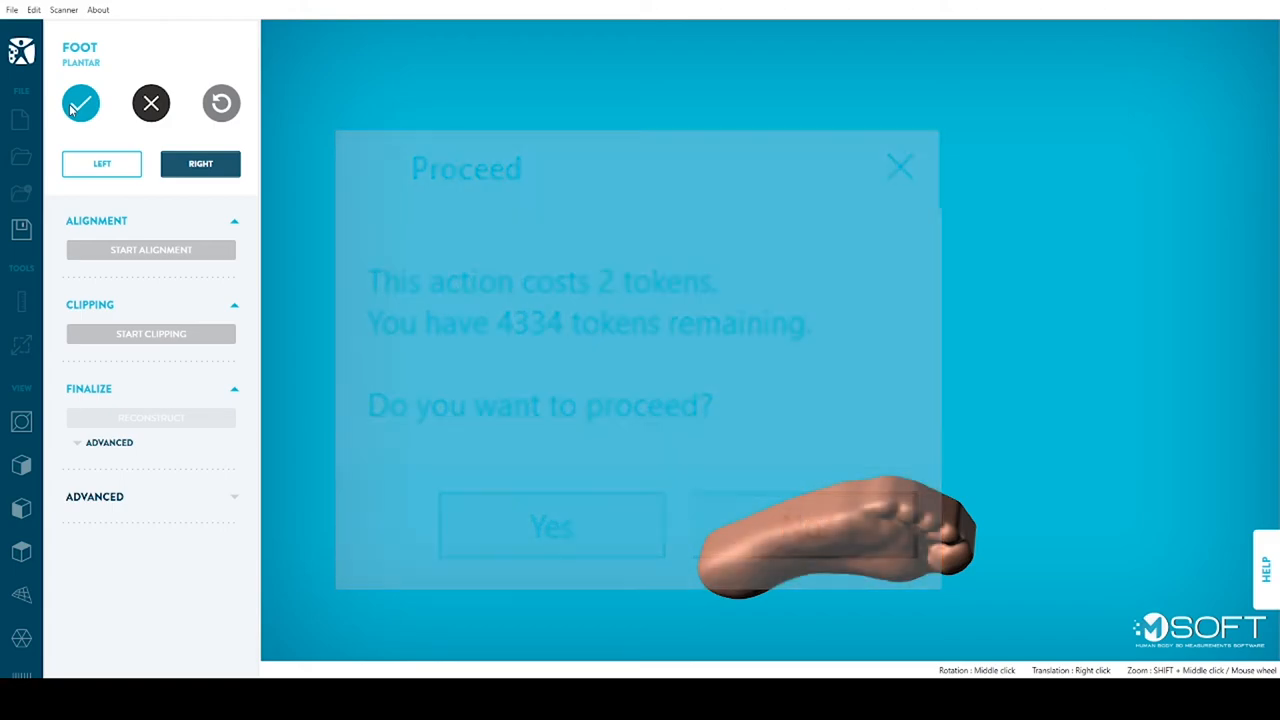
pyautogui.click(550, 526)
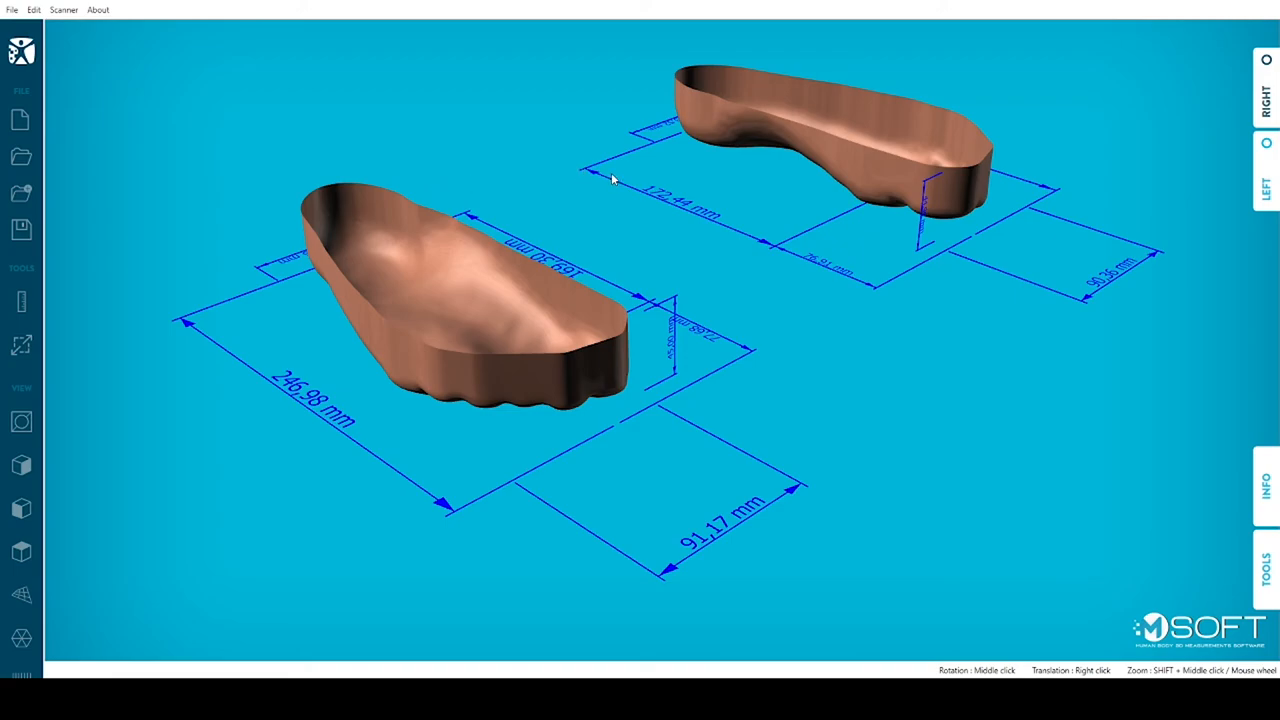
pyautogui.moveTo(612, 180)
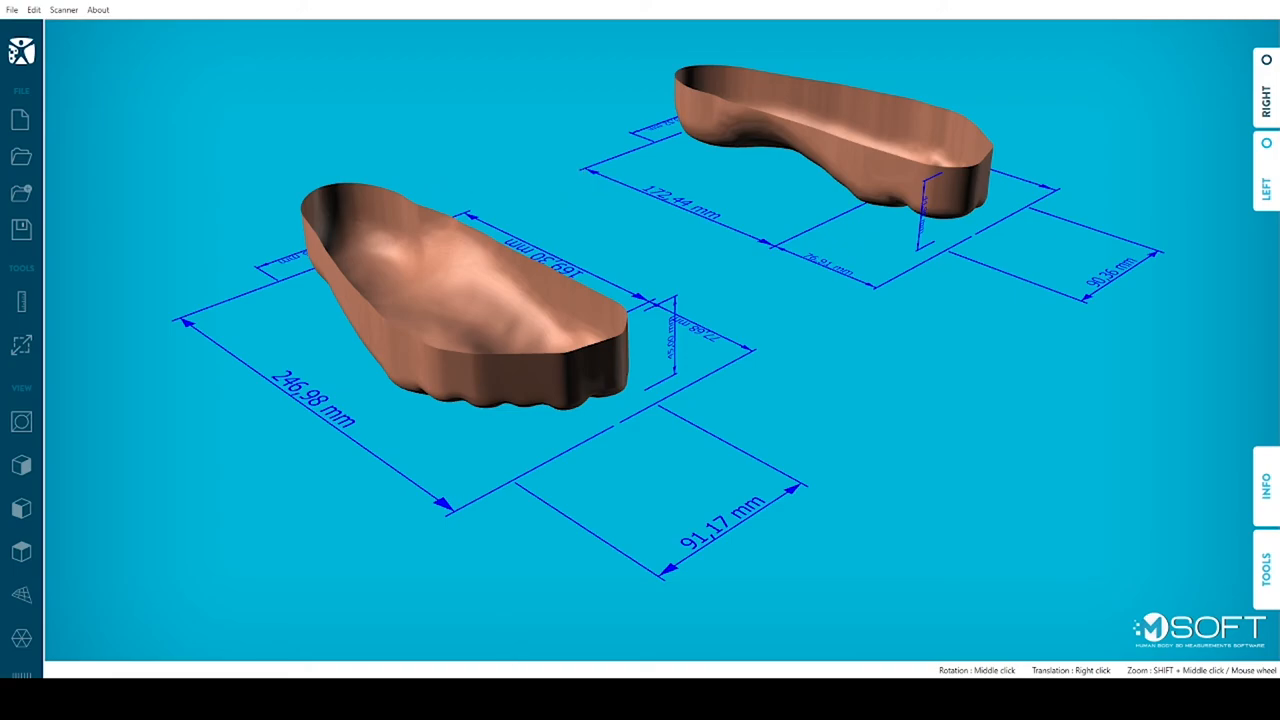